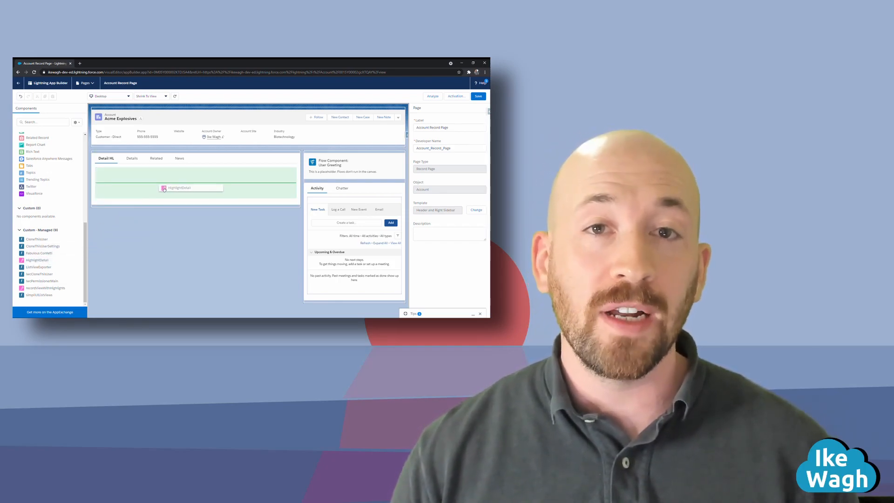
Step: Switch from Lightning App Builder to the Highlighter Setup page listing the two highlight actions
left_click(178, 189)
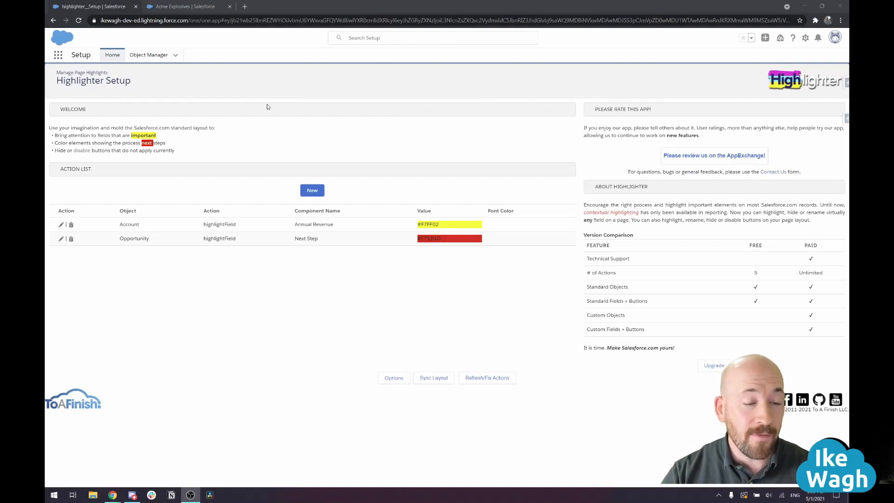
mouse_move(237, 129)
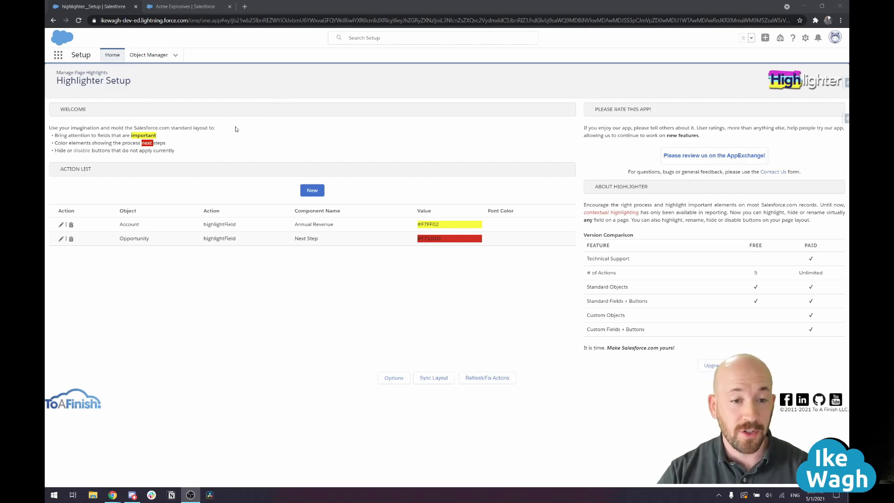
mouse_move(242, 129)
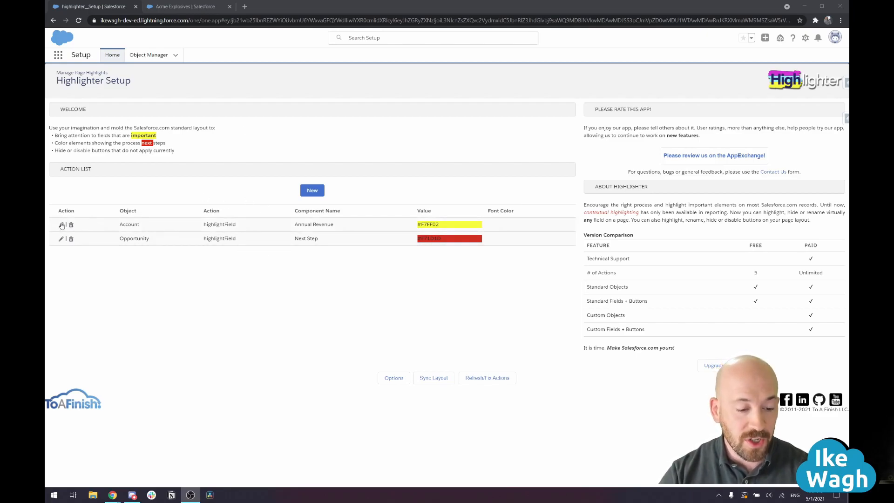
left_click(62, 224)
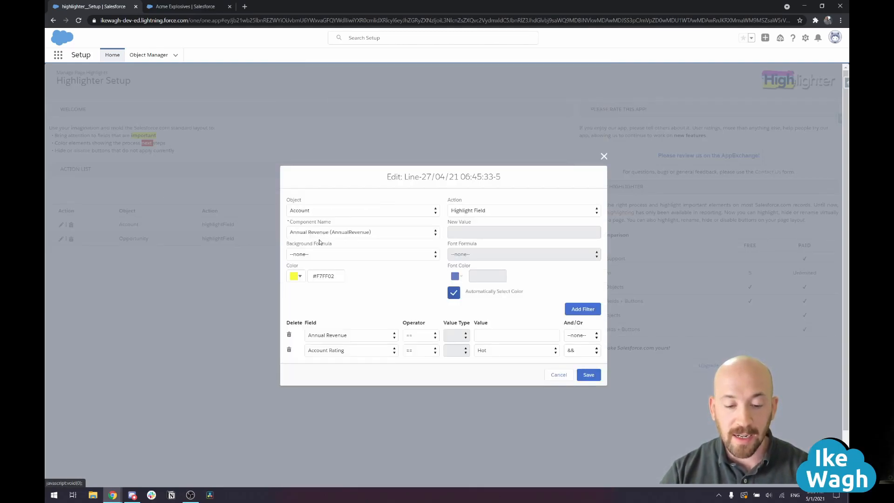
mouse_move(341, 240)
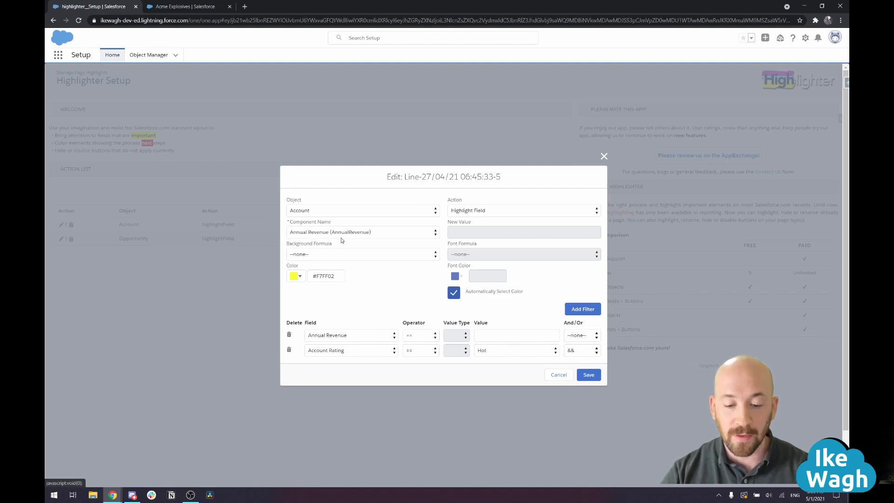
mouse_move(378, 303)
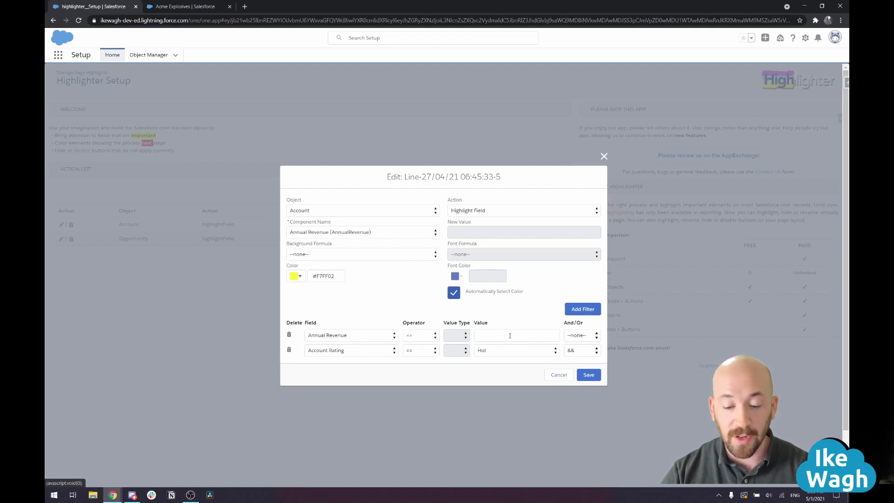
mouse_move(383, 324)
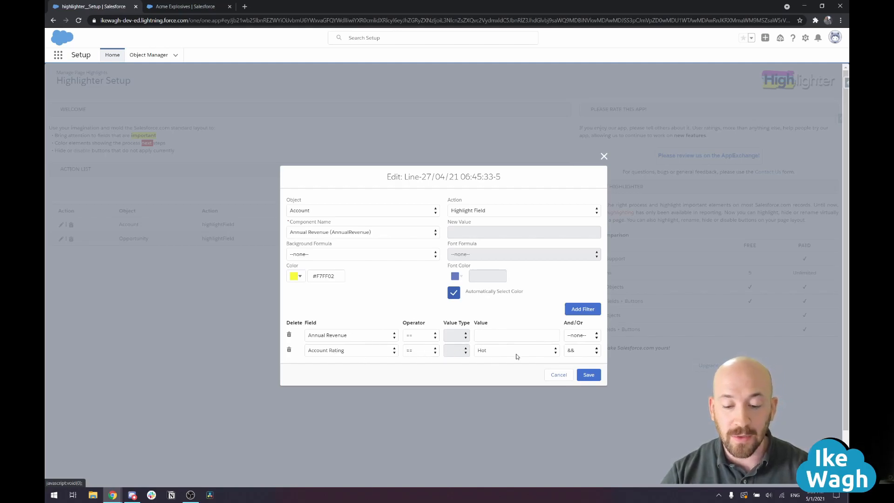
mouse_move(519, 358)
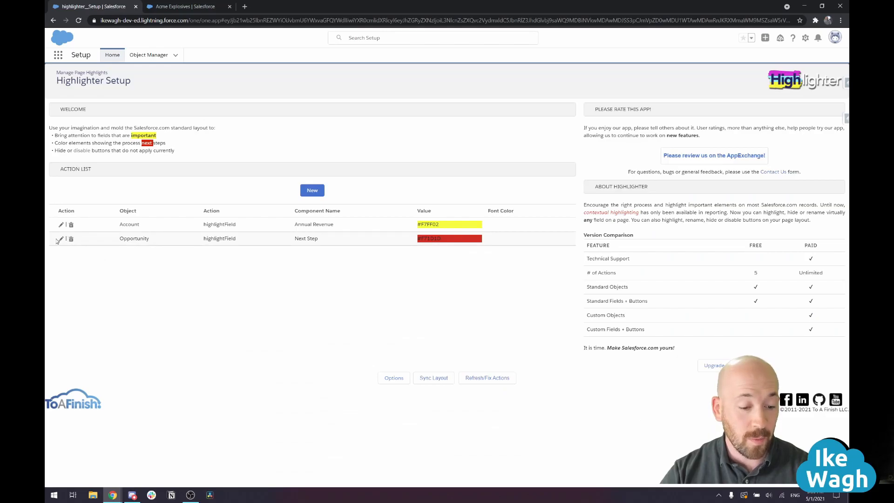
left_click(60, 238)
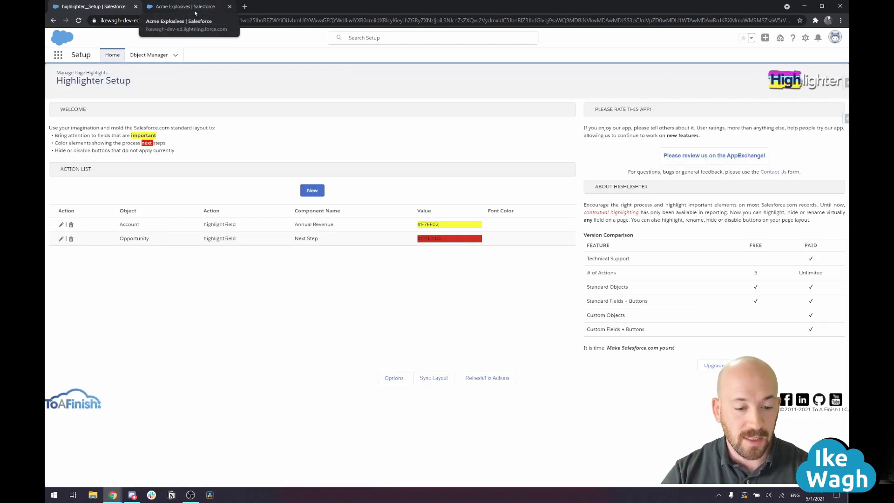
Step: Set the Acme Explosives account's Account Rating to Hot and save it
left_click(188, 7)
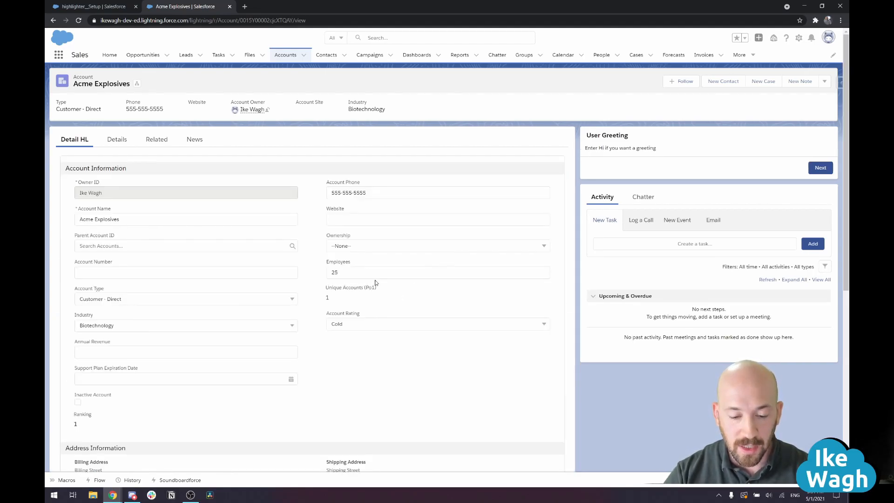
left_click(437, 324)
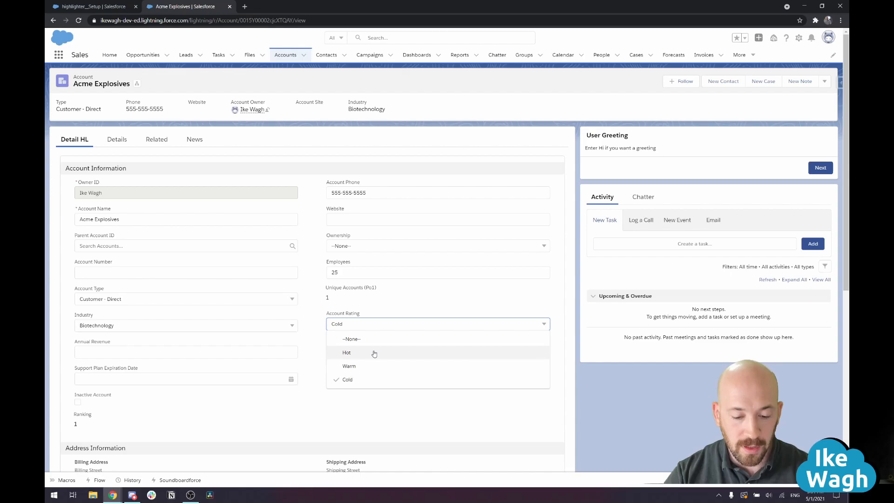
left_click(346, 352)
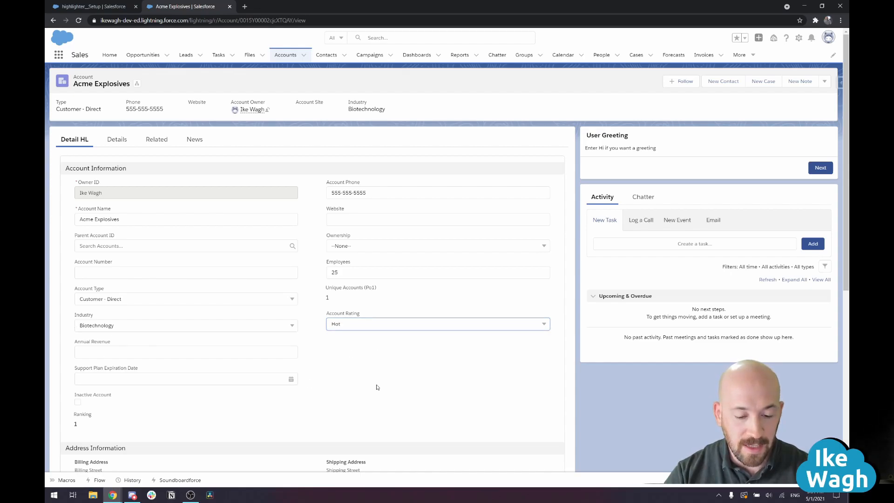
scroll("down", 3)
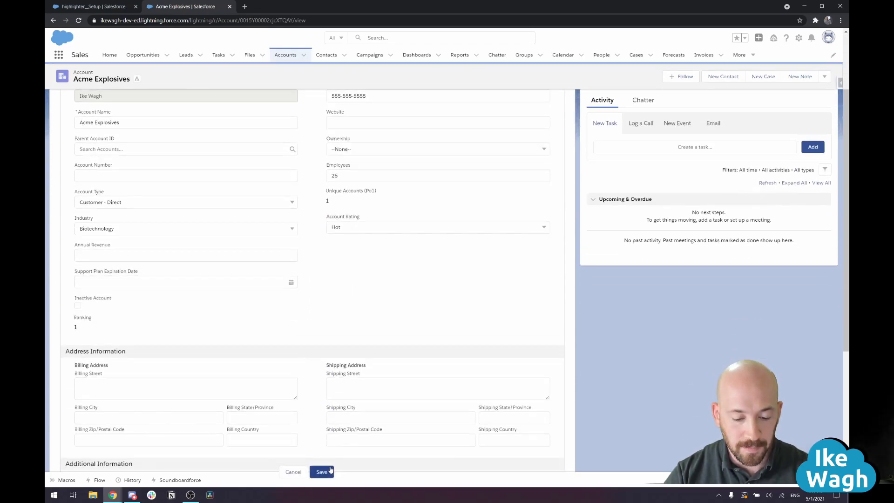
left_click(322, 471)
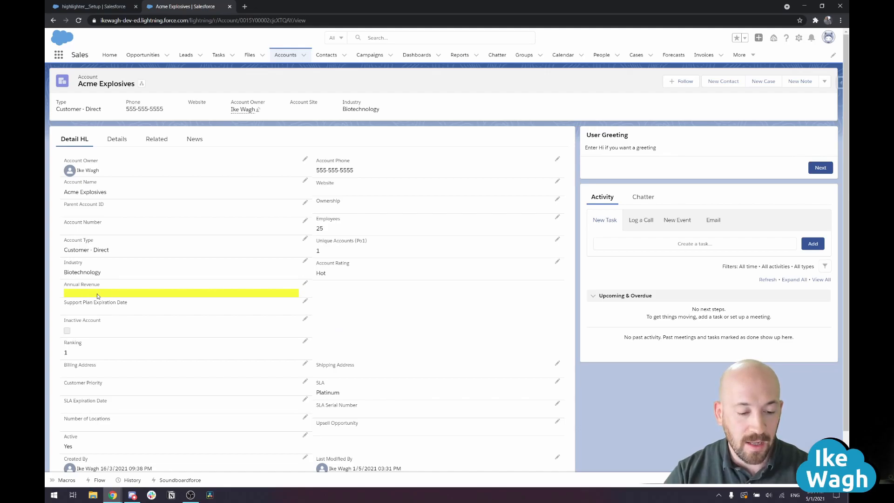
mouse_move(305, 285)
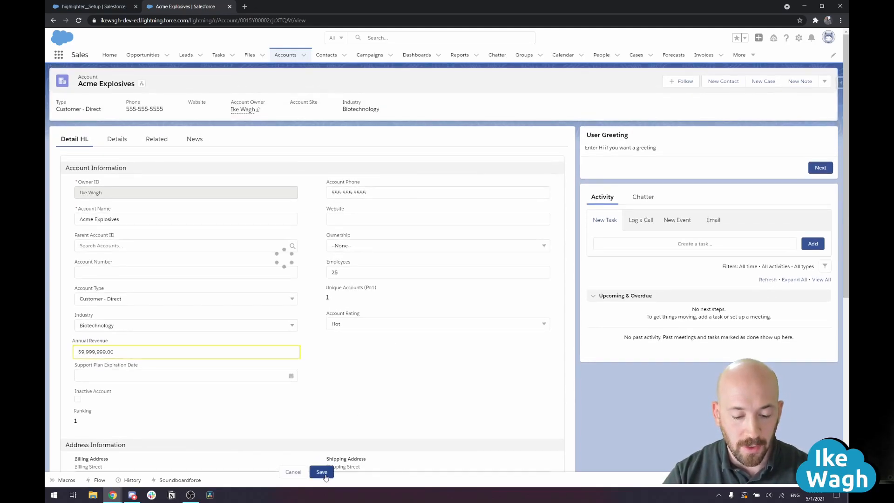
Step: Save the account with Annual Revenue 59,999,999.00
left_click(320, 471)
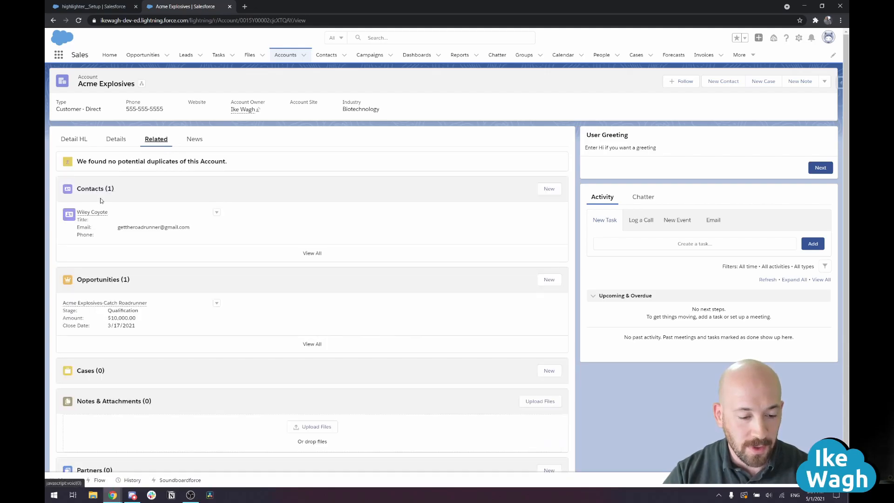
Step: Move the Acme Explosives-Catch Roadrunner opportunity to the Needs Analysis stage with Next Step empty
left_click(104, 302)
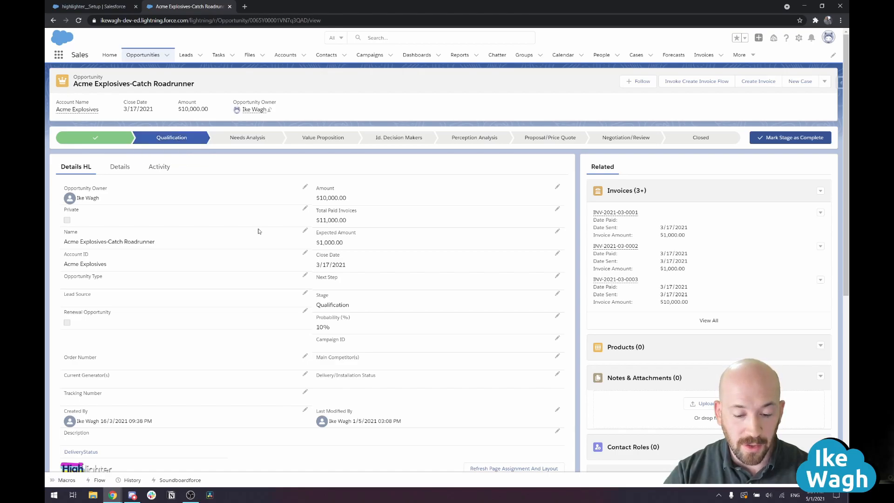
mouse_move(246, 151)
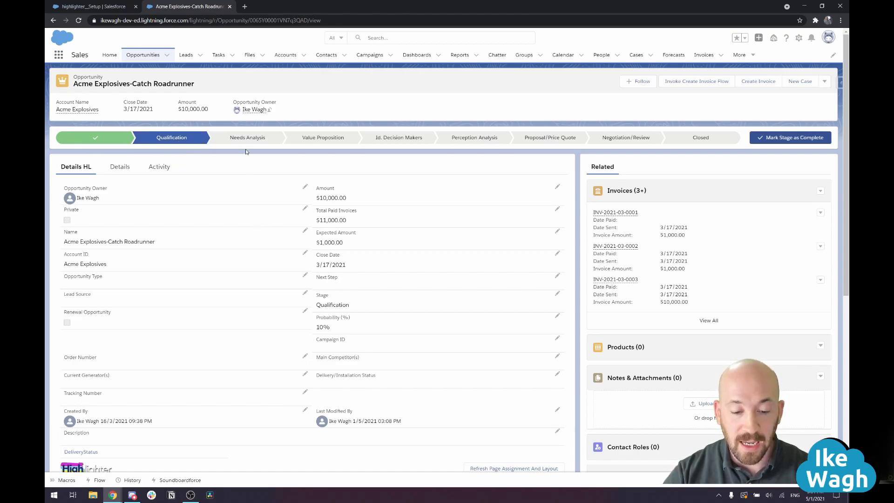
mouse_move(246, 140)
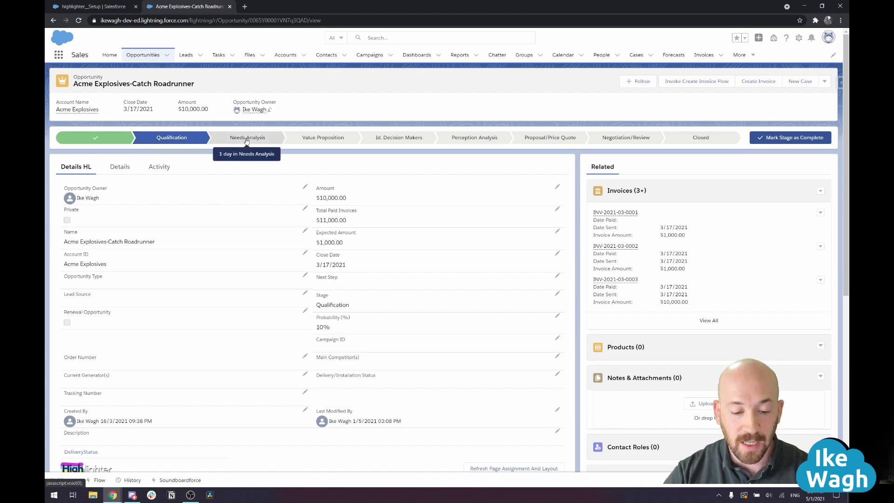
mouse_move(287, 204)
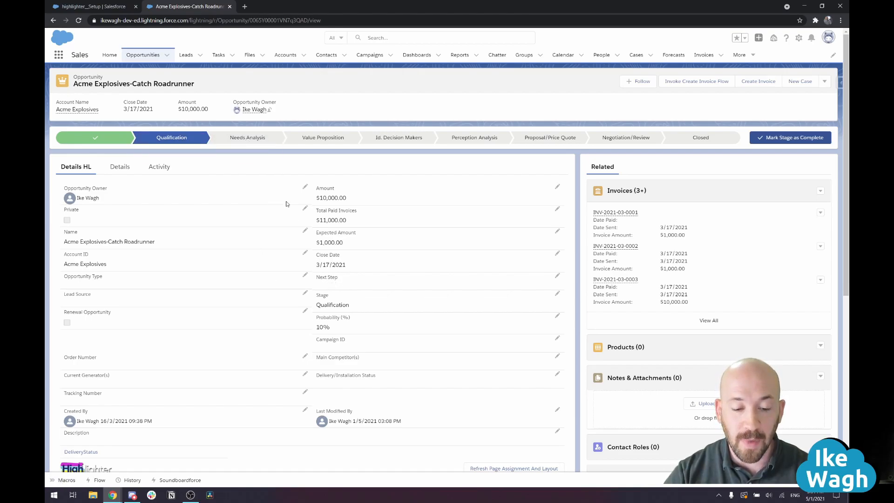
left_click(248, 138)
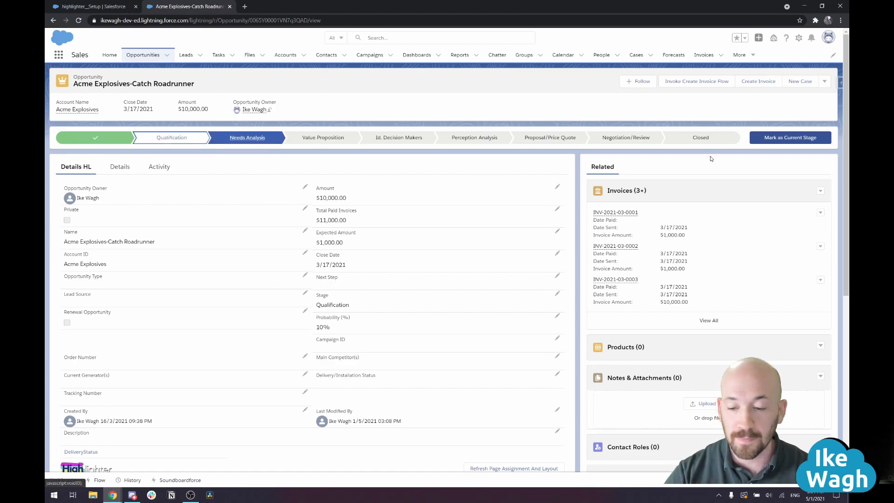
left_click(789, 138)
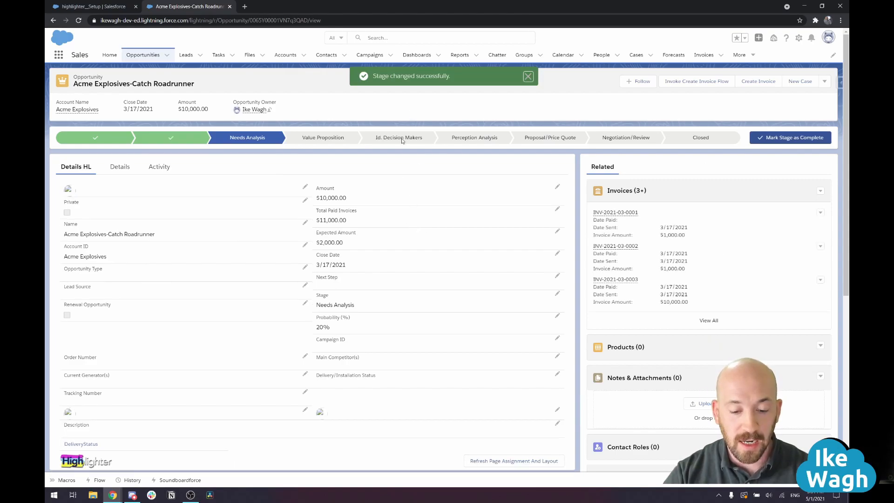